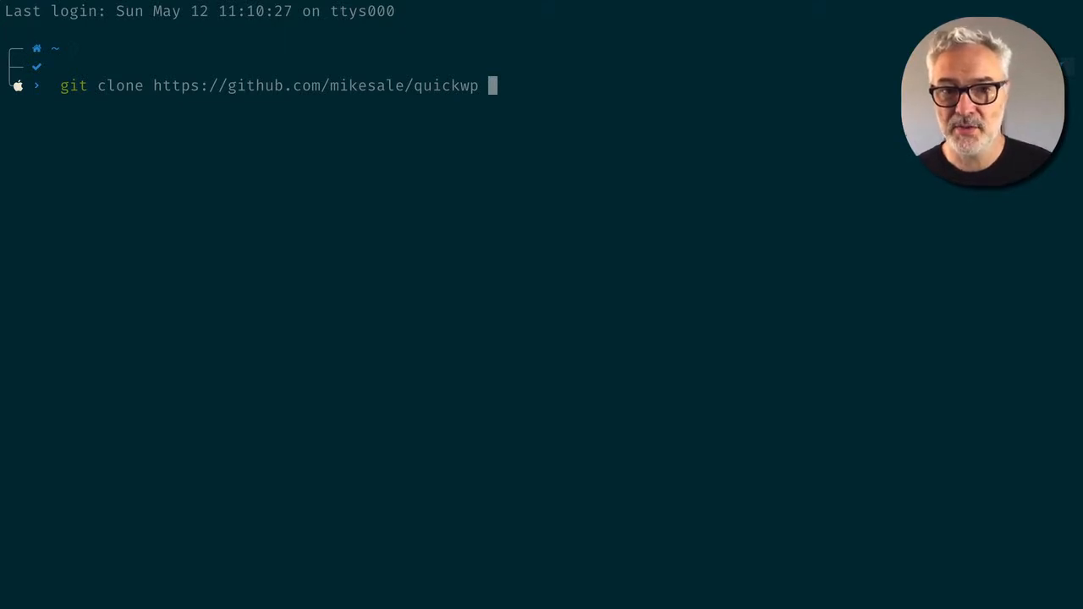
# Step: Clone mikesale/quickwp into a myproject folder, enter it, and list LICENSE, README.md, docker-compose.yml
pyautogui.write('my')
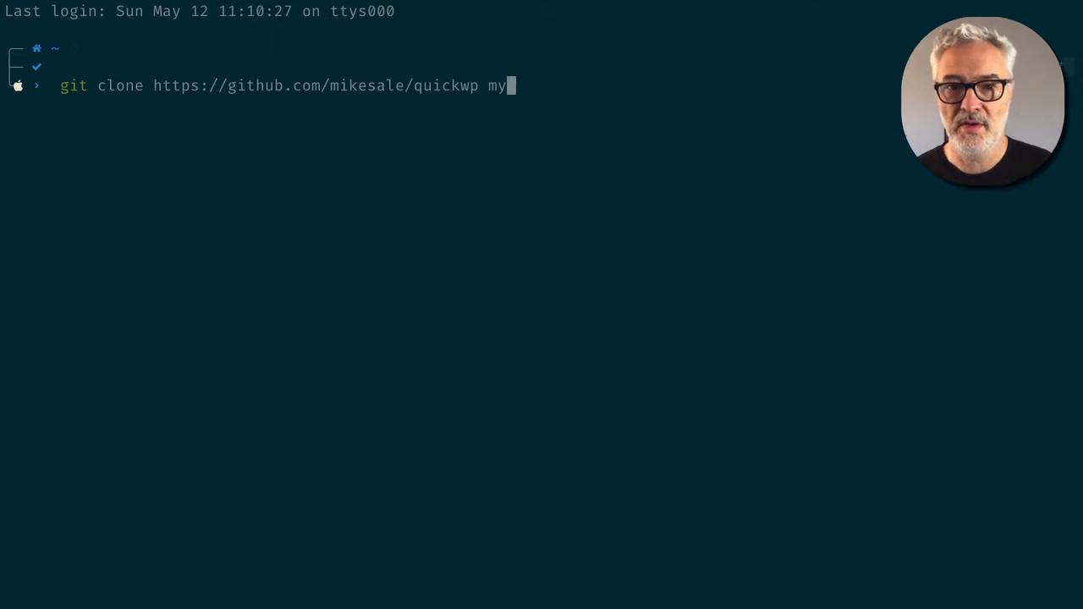
pyautogui.write('project')
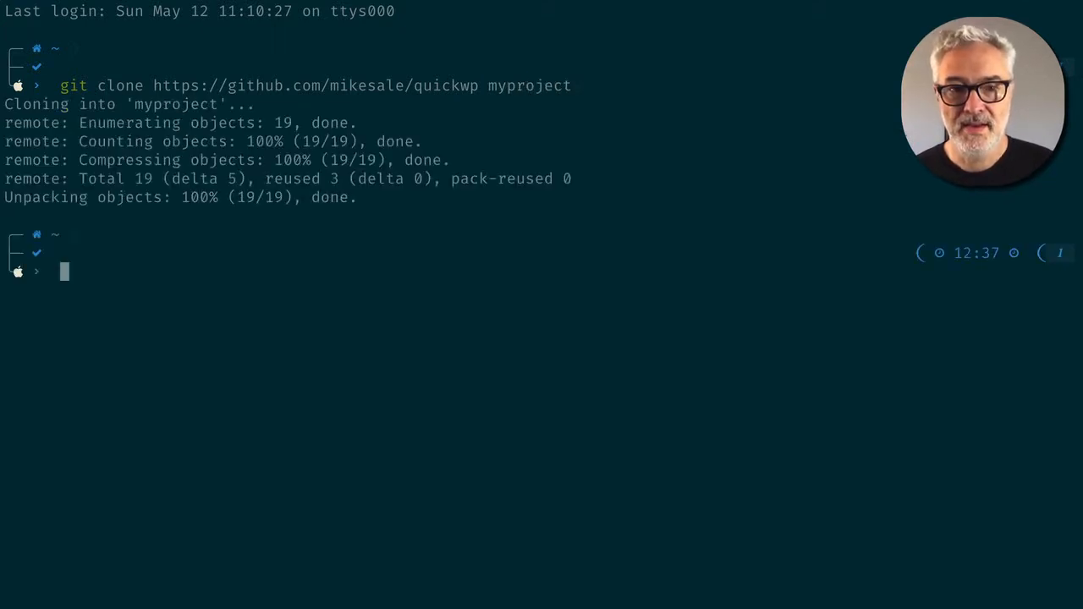
pyautogui.write('cd m')
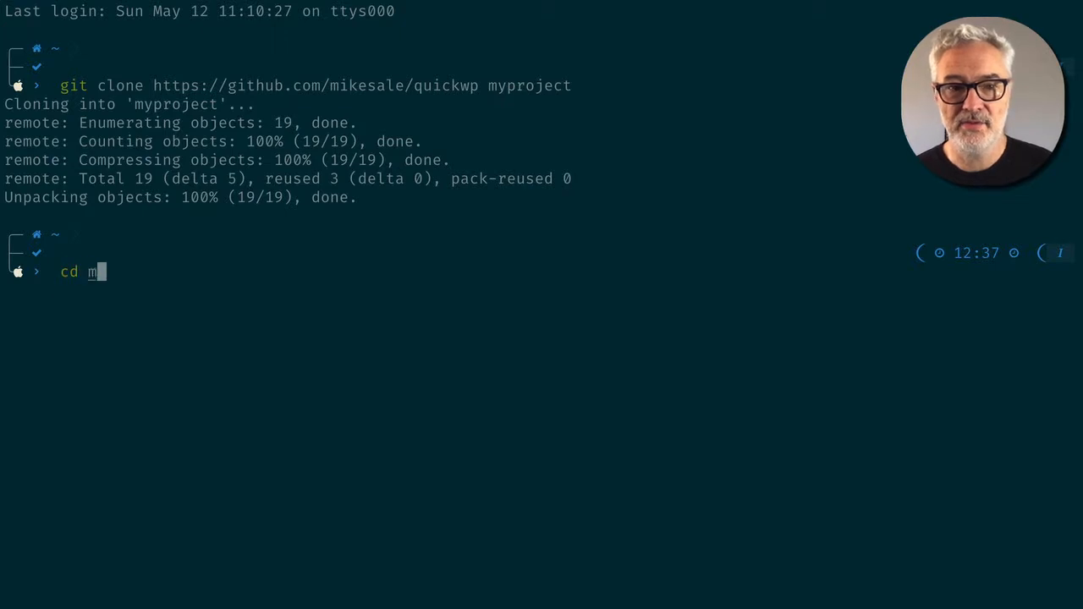
pyautogui.write('yproject')
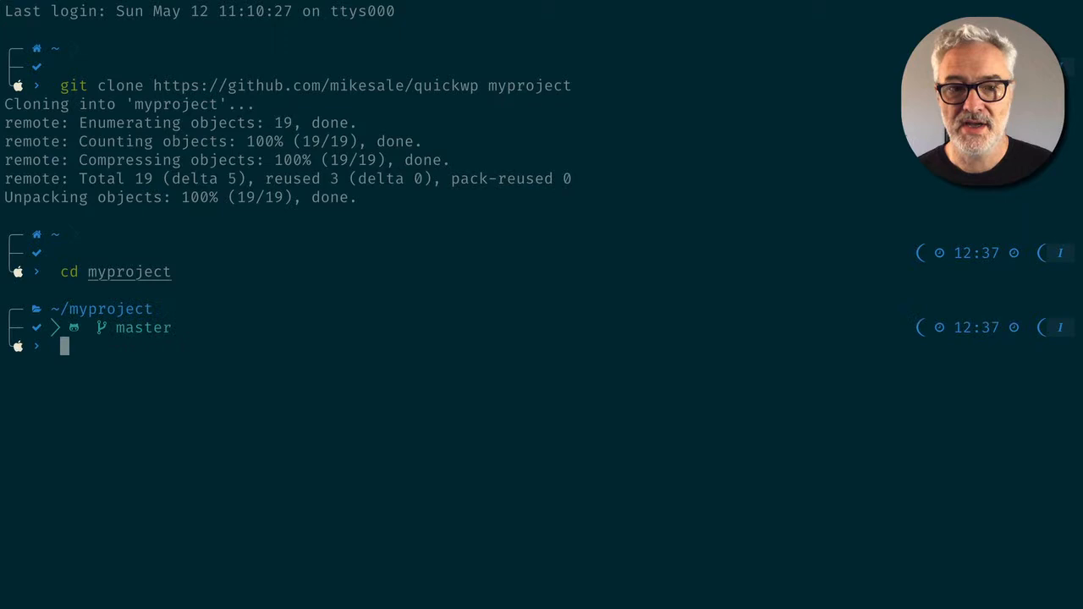
pyautogui.write('ls')
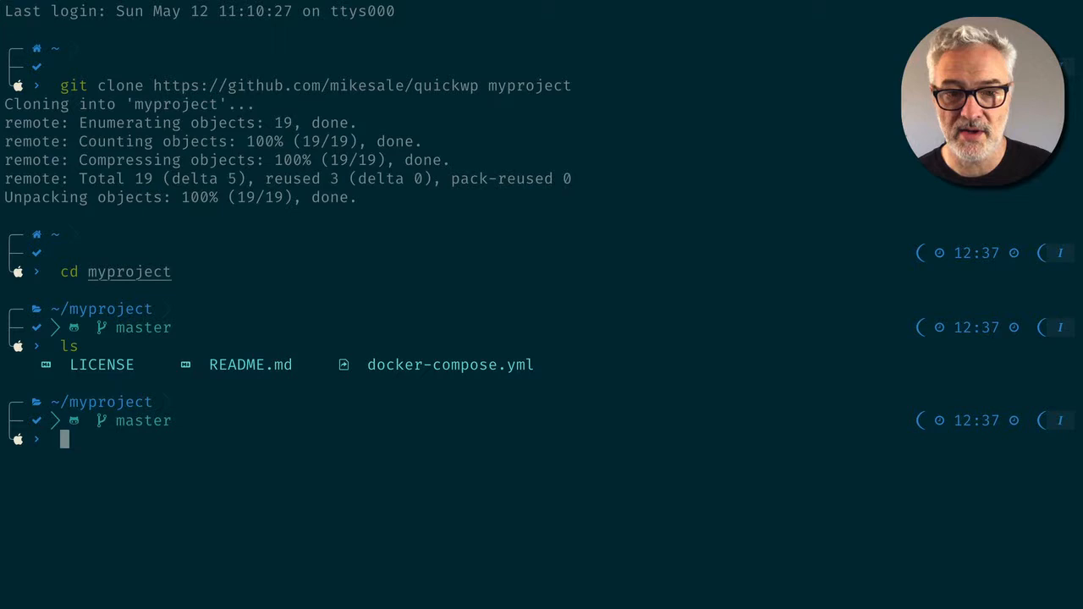
# Step: Run docker-compose up -d to launch the database, WordPress and phpMyAdmin containers
pyautogui.write('docker')
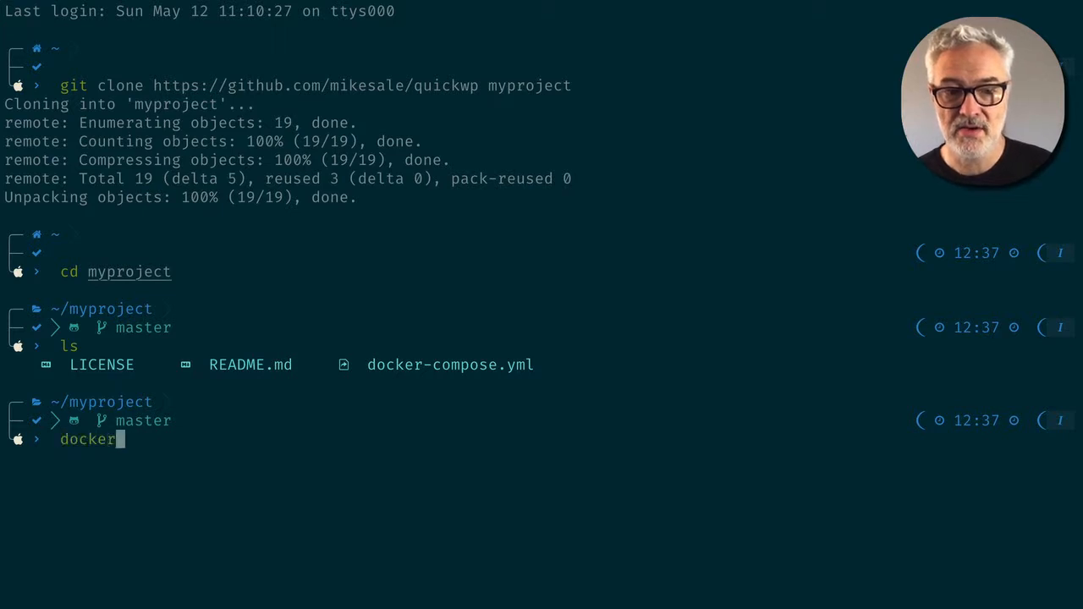
pyautogui.write('-compose up')
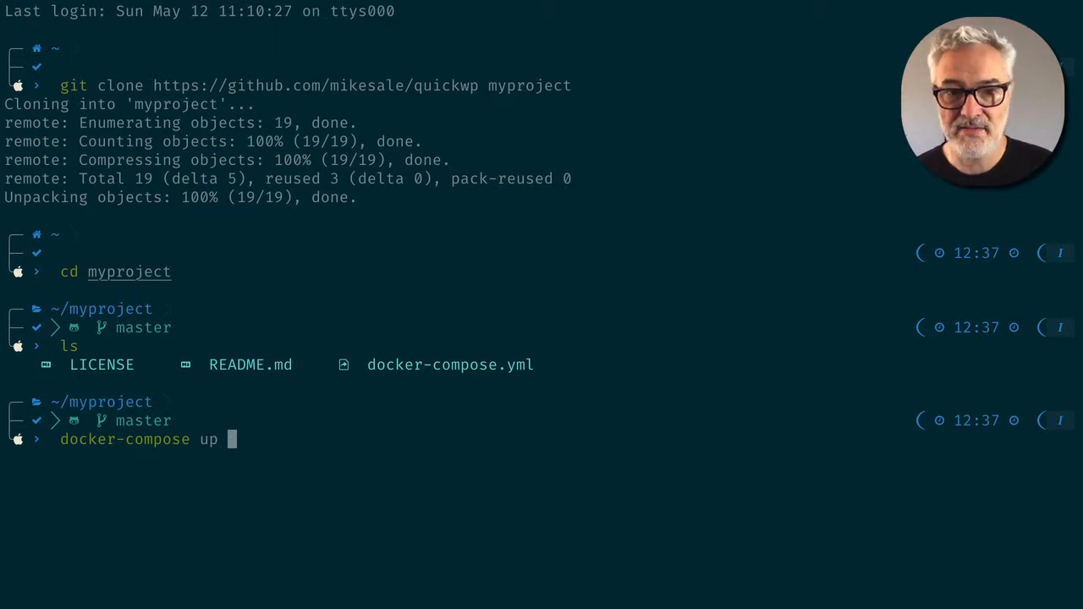
pyautogui.write('-d')
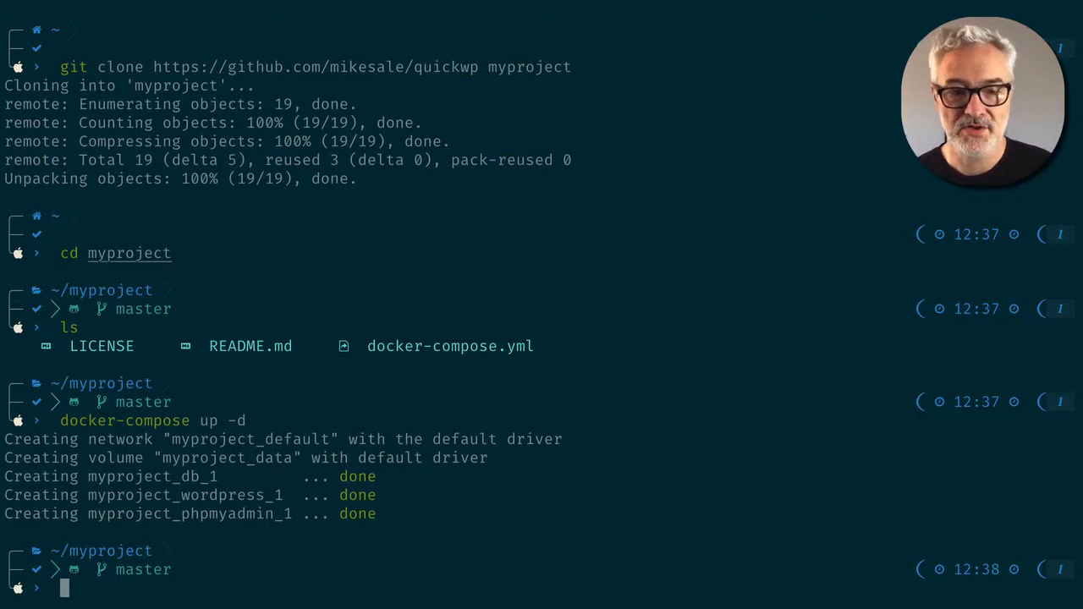
pyautogui.write('docker')
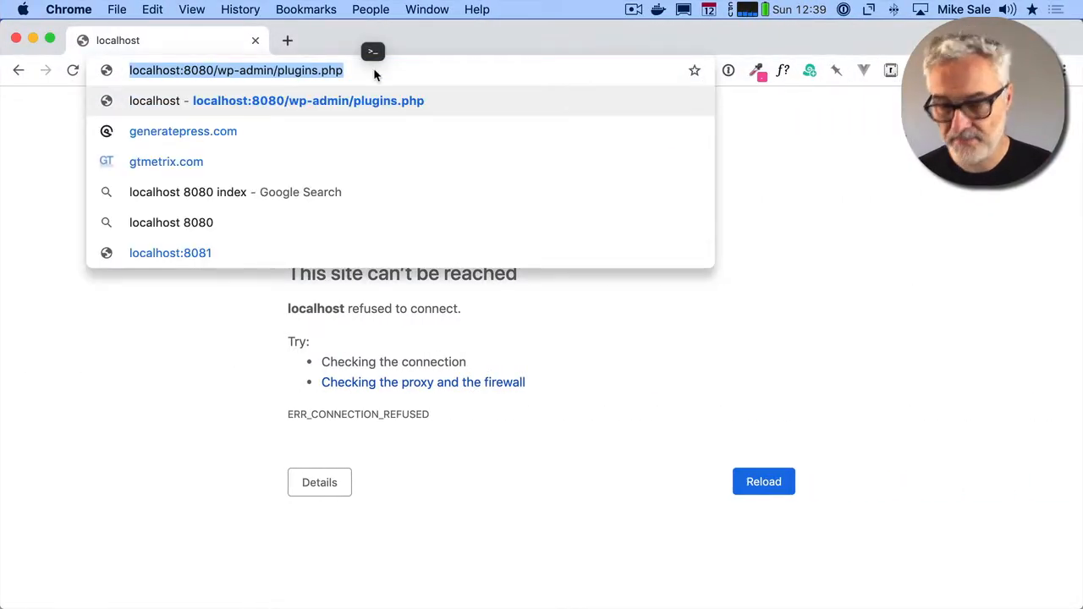
# Step: Log in at localhost:8080/wp-admin/plugins.php and review the four active plugins
pyautogui.press('Return')
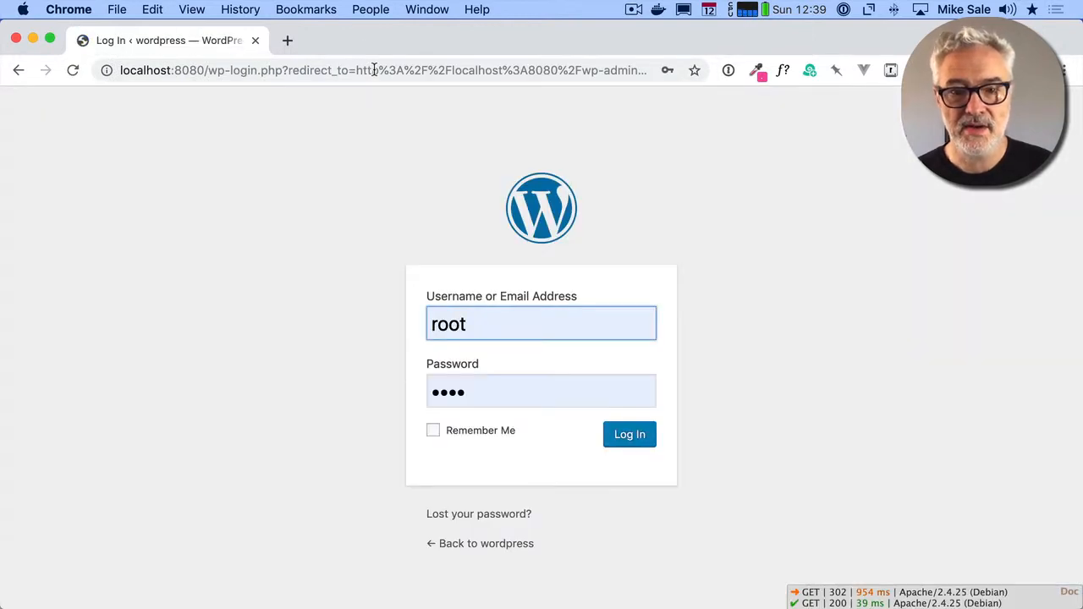
pyautogui.click(629, 434)
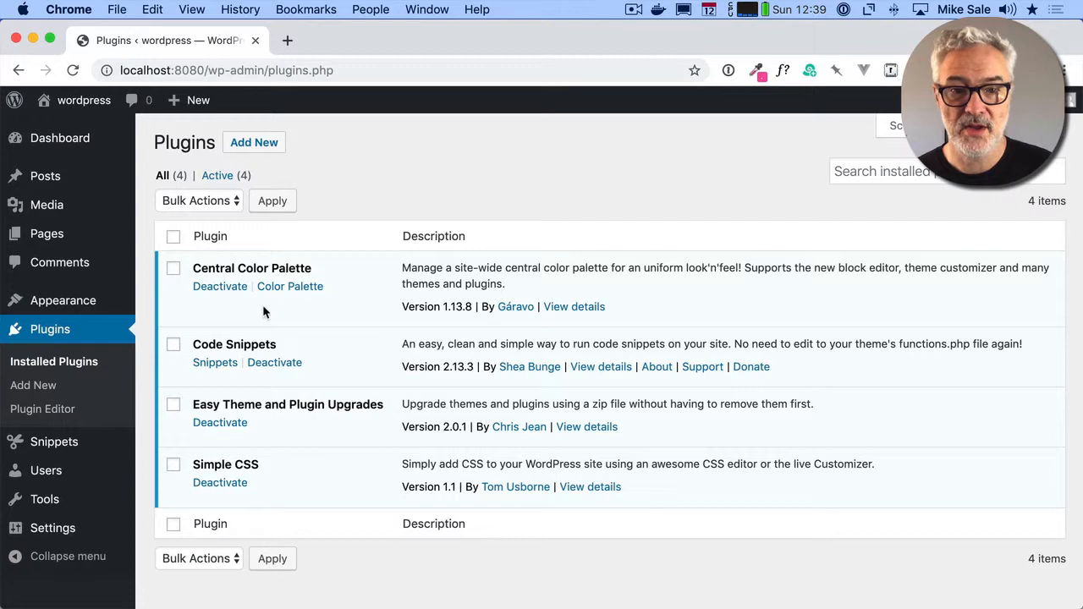
pyautogui.scroll(-3)
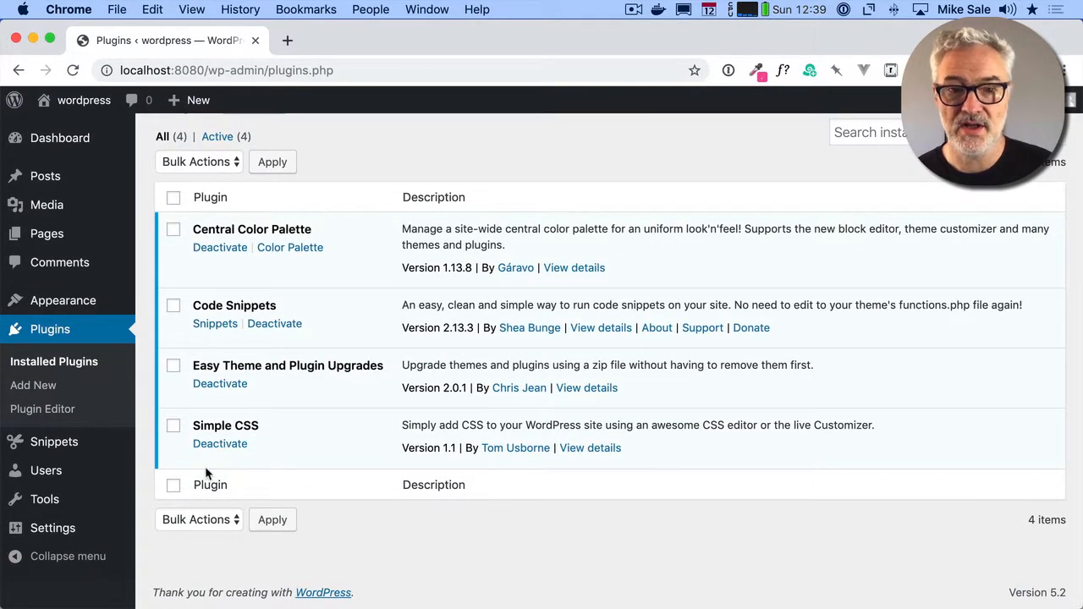
pyautogui.moveTo(319, 204)
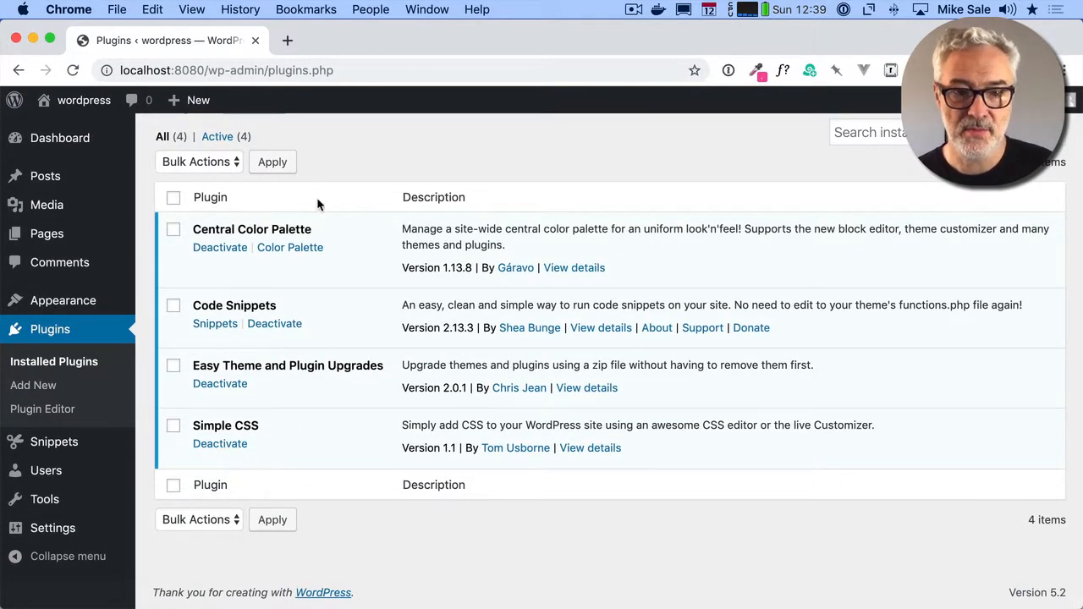
pyautogui.moveTo(347, 441)
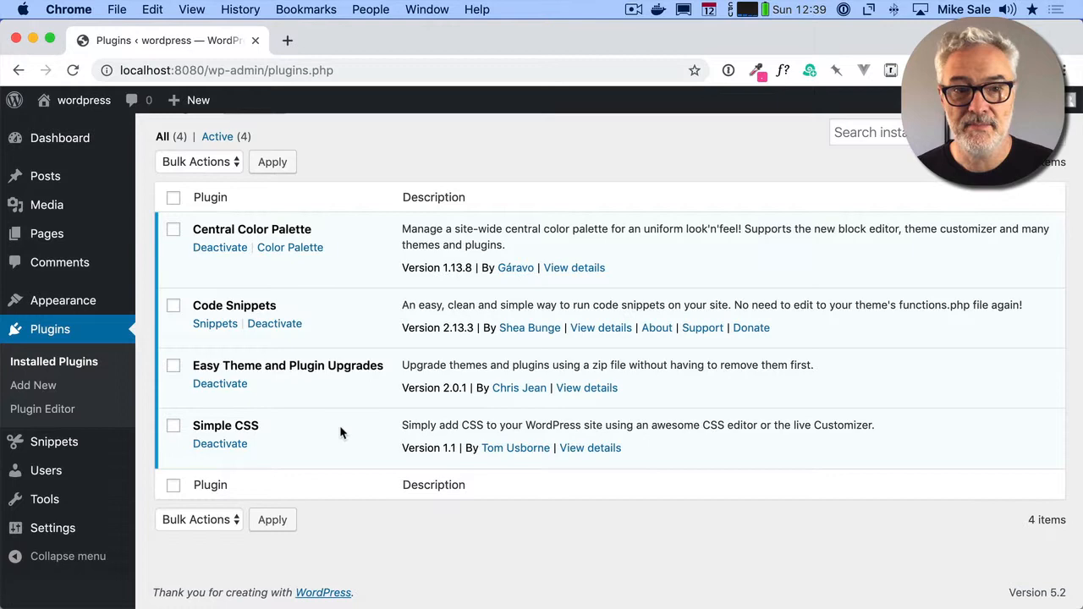
pyautogui.moveTo(84, 99)
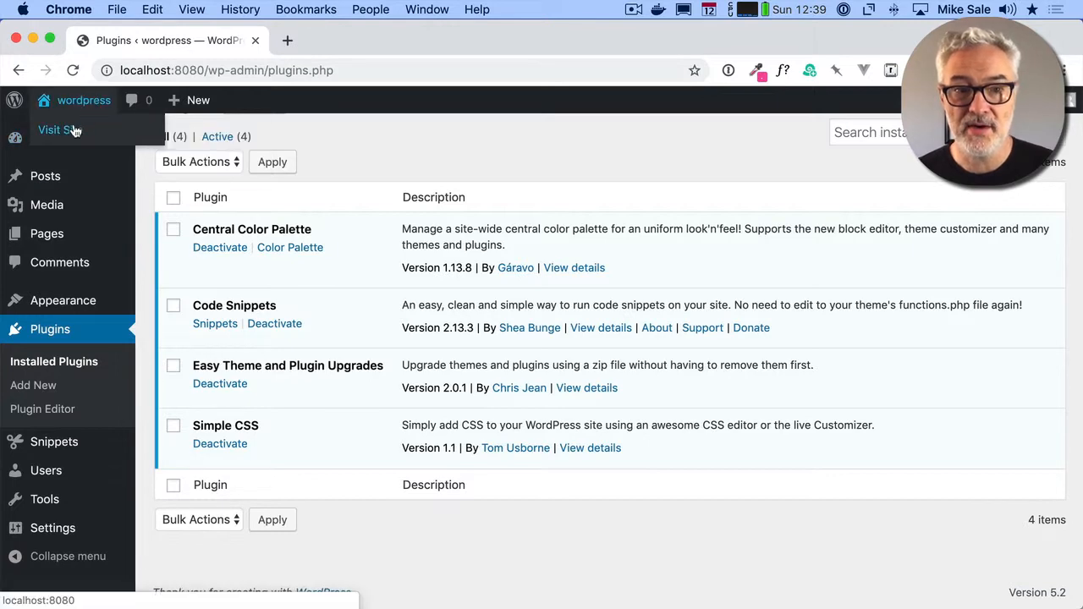
# Step: View the Hello world front page in a new tab, then close that tab
pyautogui.click(60, 129)
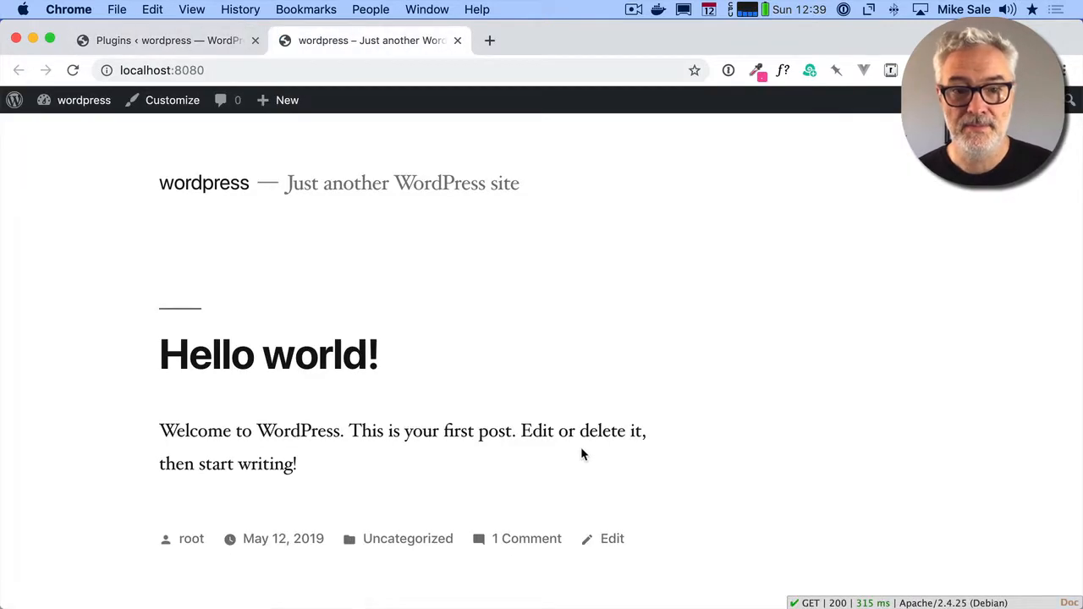
pyautogui.scroll(-3)
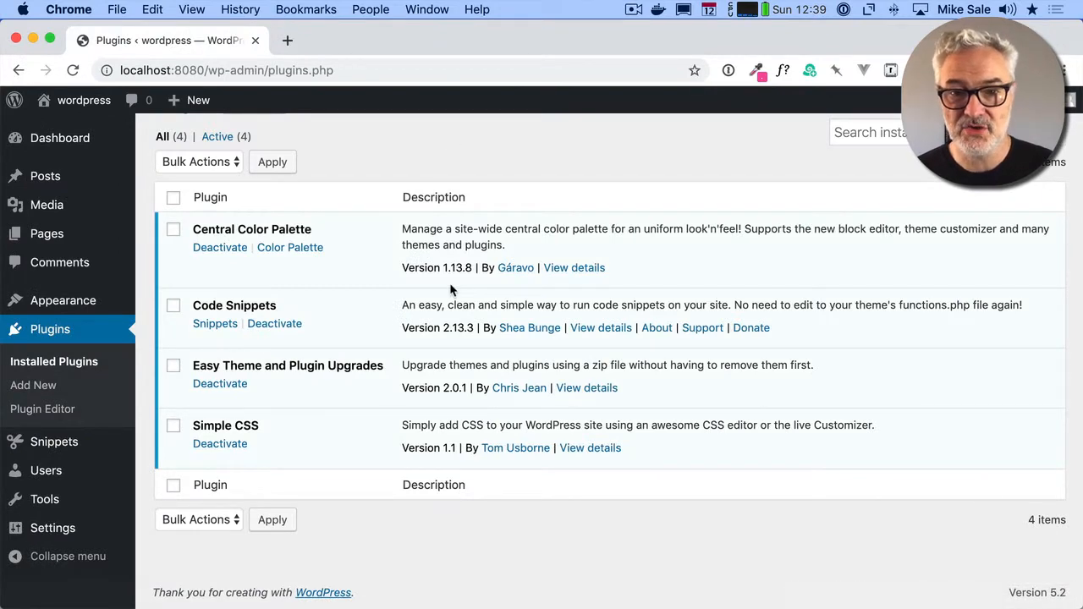
pyautogui.click(305, 20)
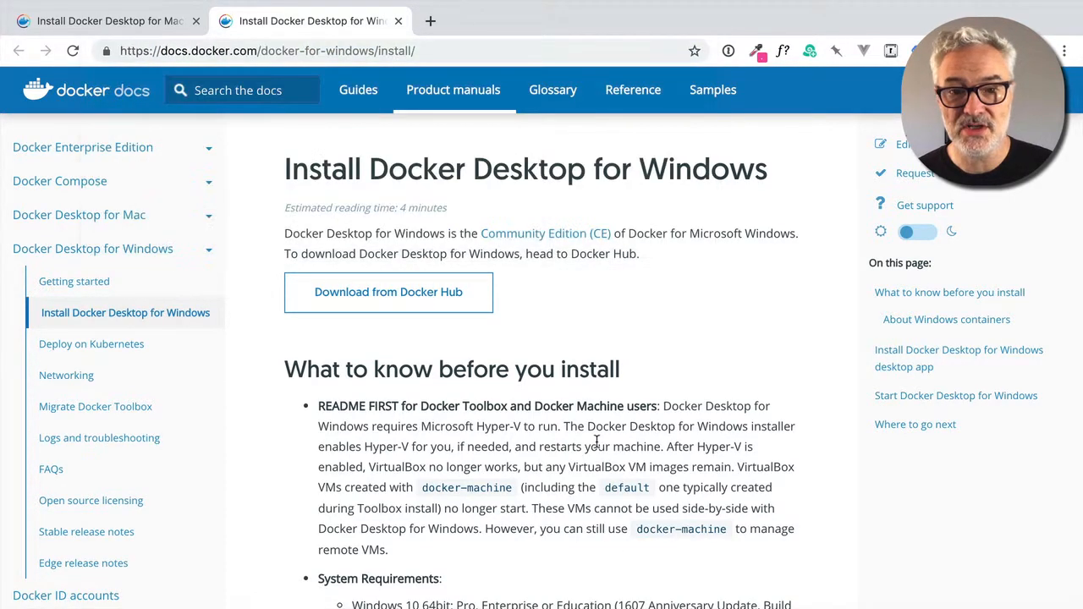
pyautogui.moveTo(501, 272)
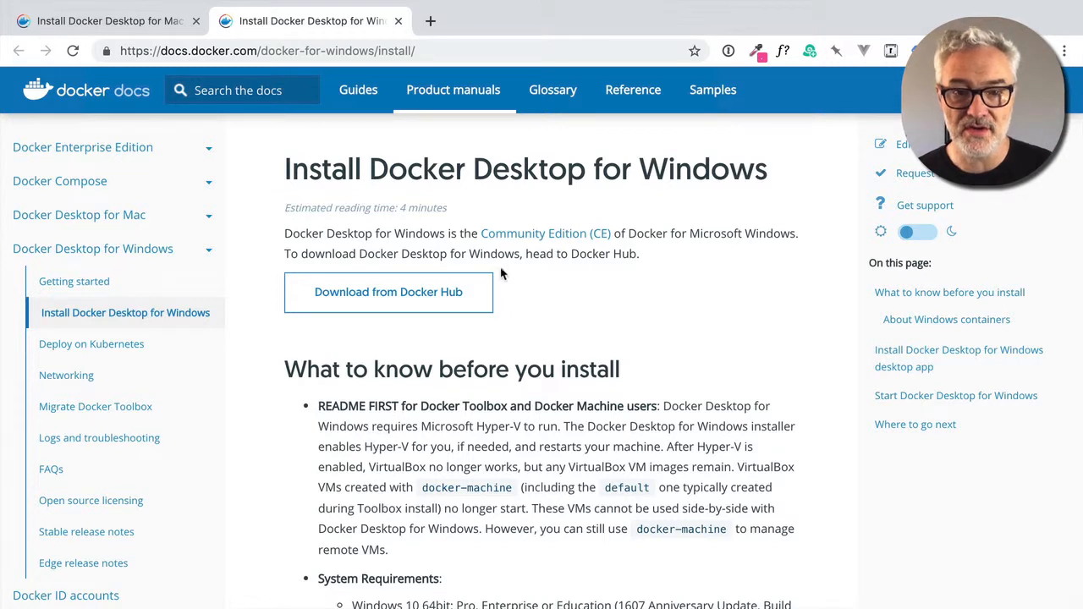
pyautogui.moveTo(547, 311)
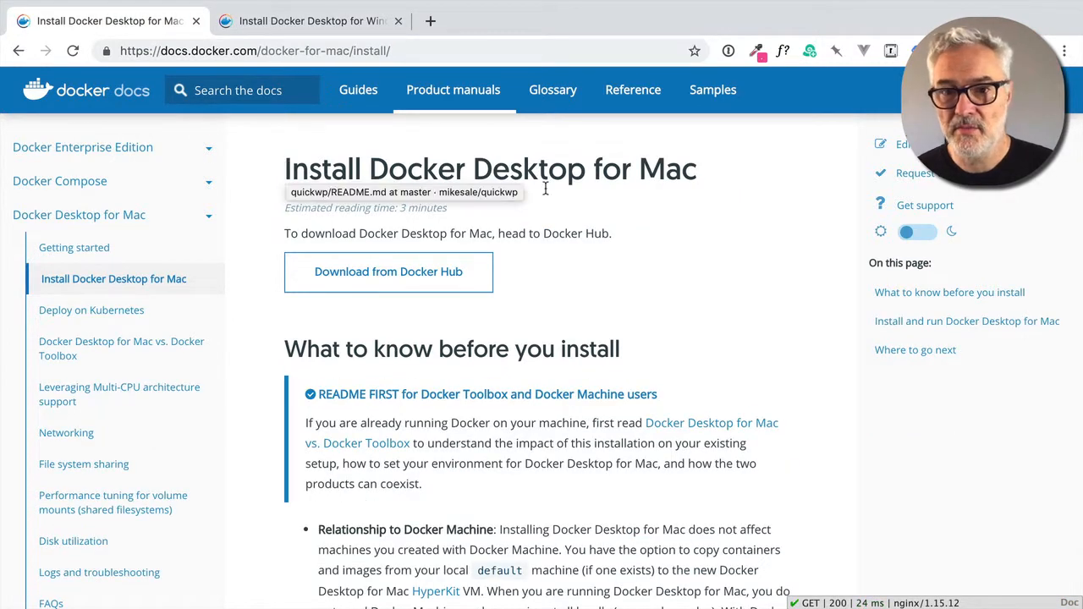
pyautogui.moveTo(584, 439)
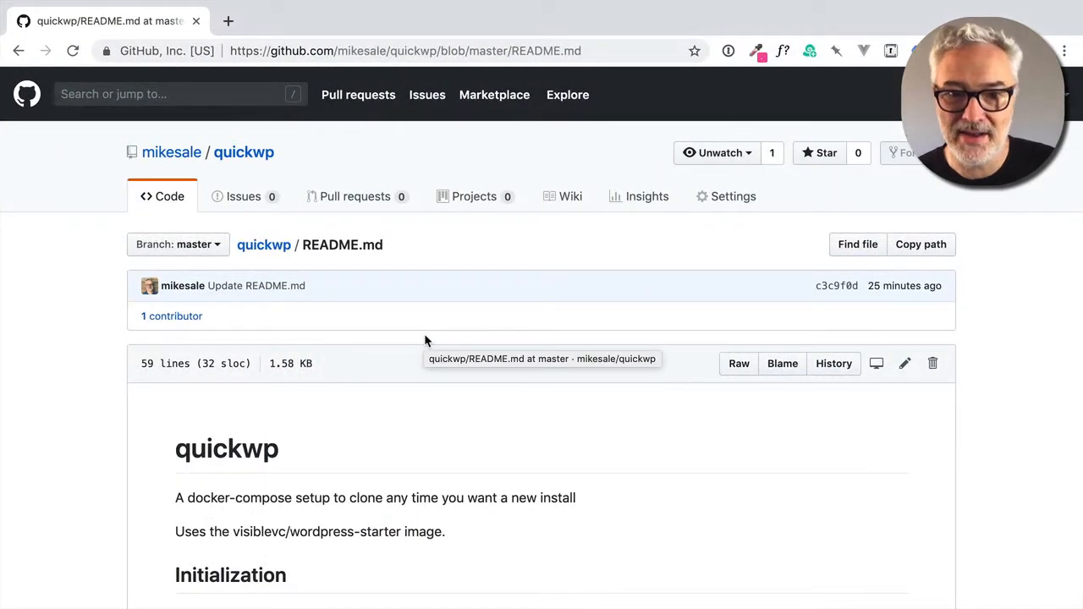
pyautogui.scroll(-3)
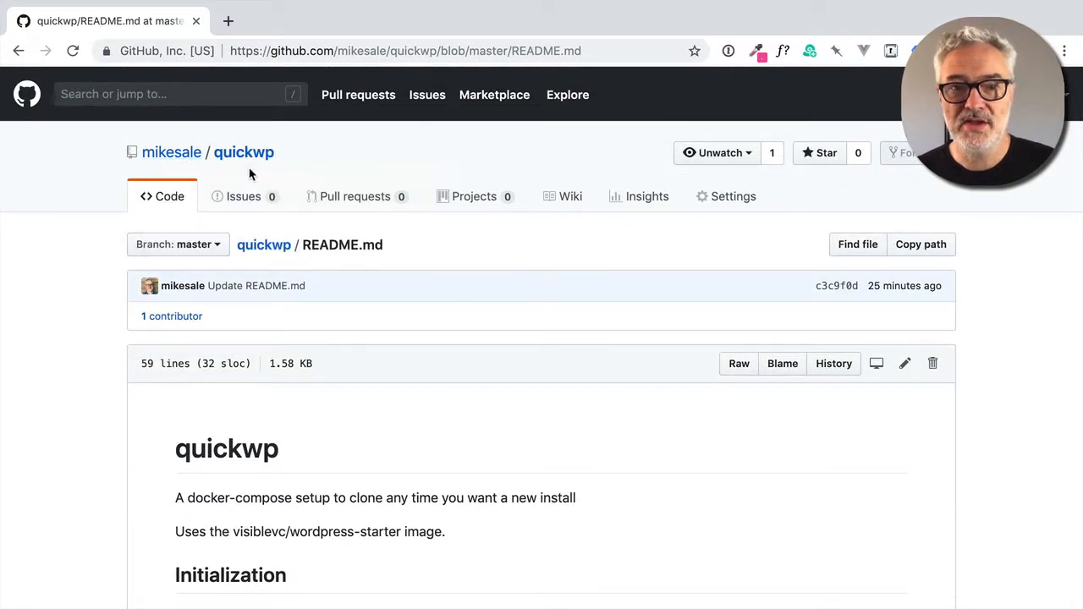
pyautogui.moveTo(172, 152)
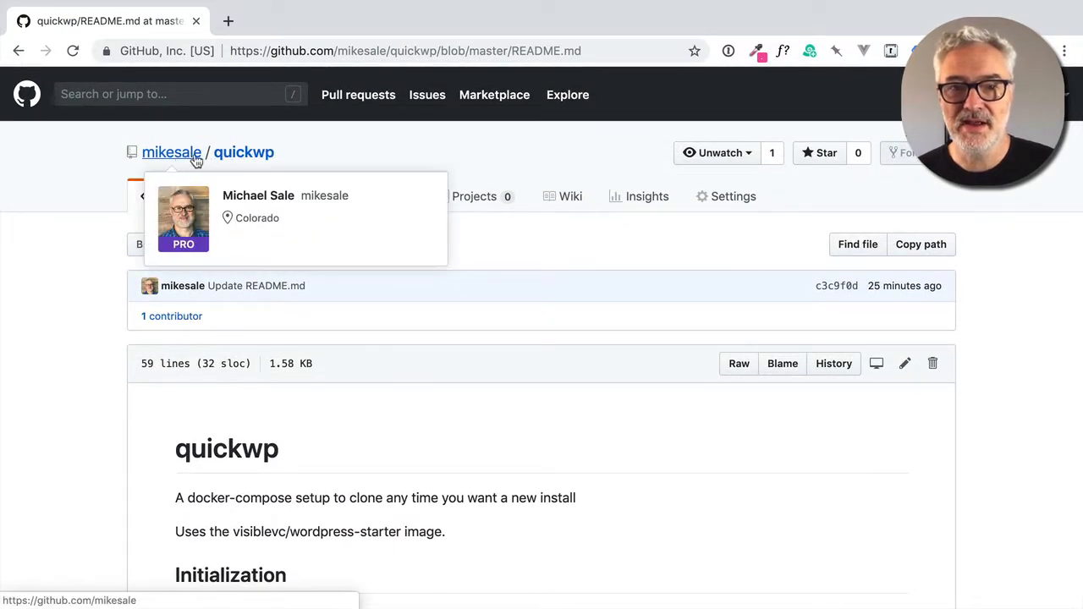
pyautogui.moveTo(309, 159)
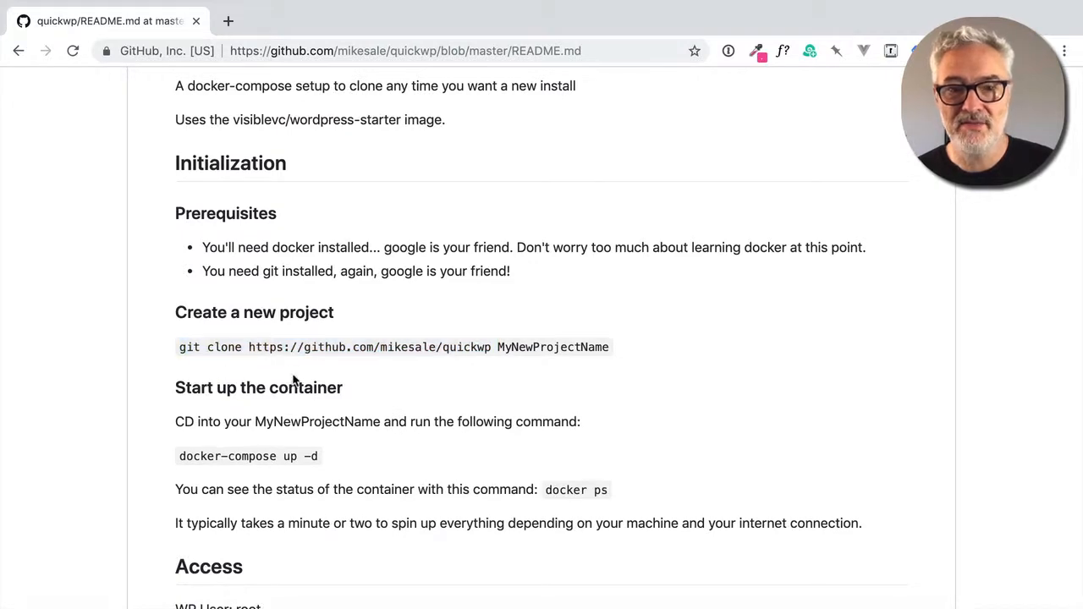
pyautogui.scroll(-3)
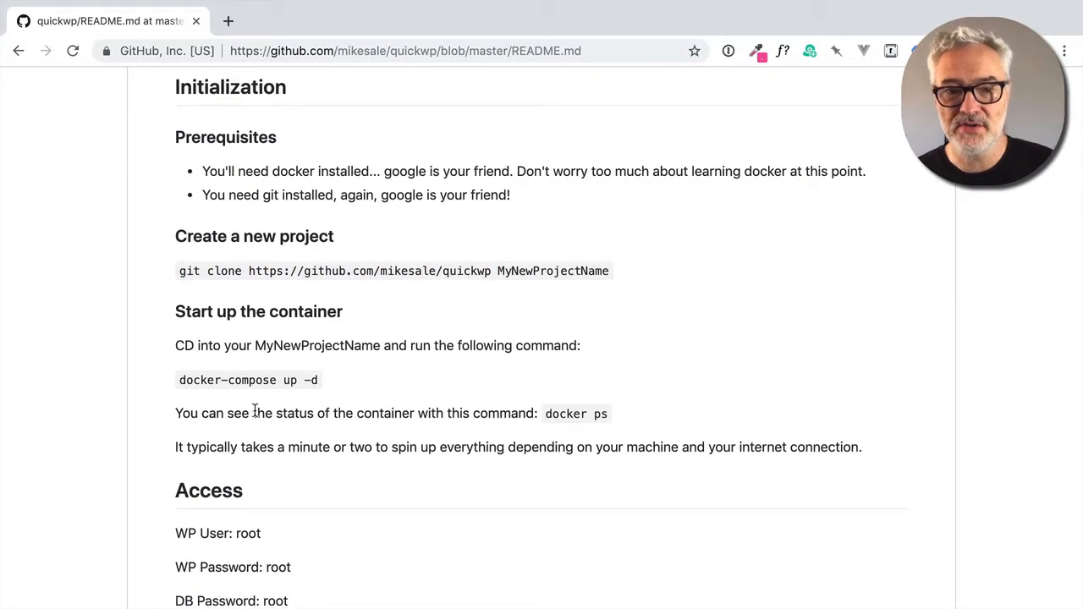
pyautogui.scroll(-3)
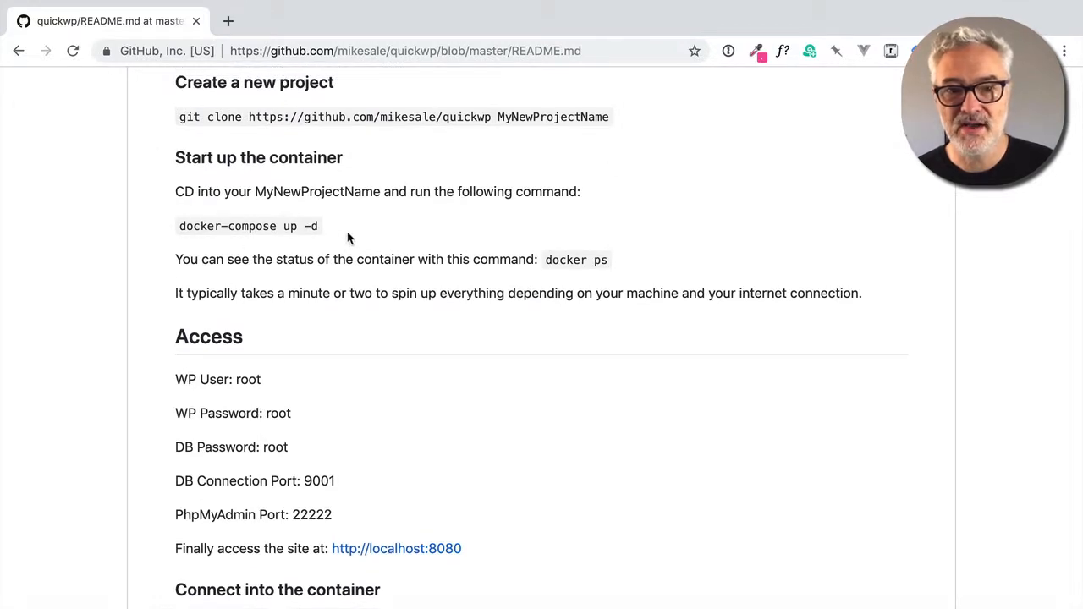
pyautogui.scroll(-3)
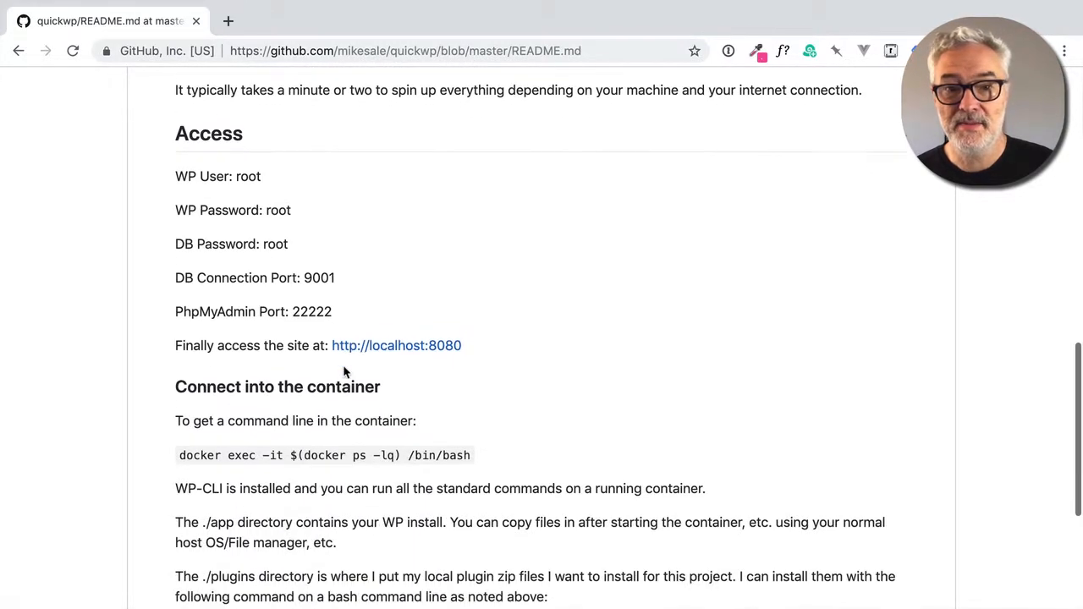
pyautogui.scroll(-3)
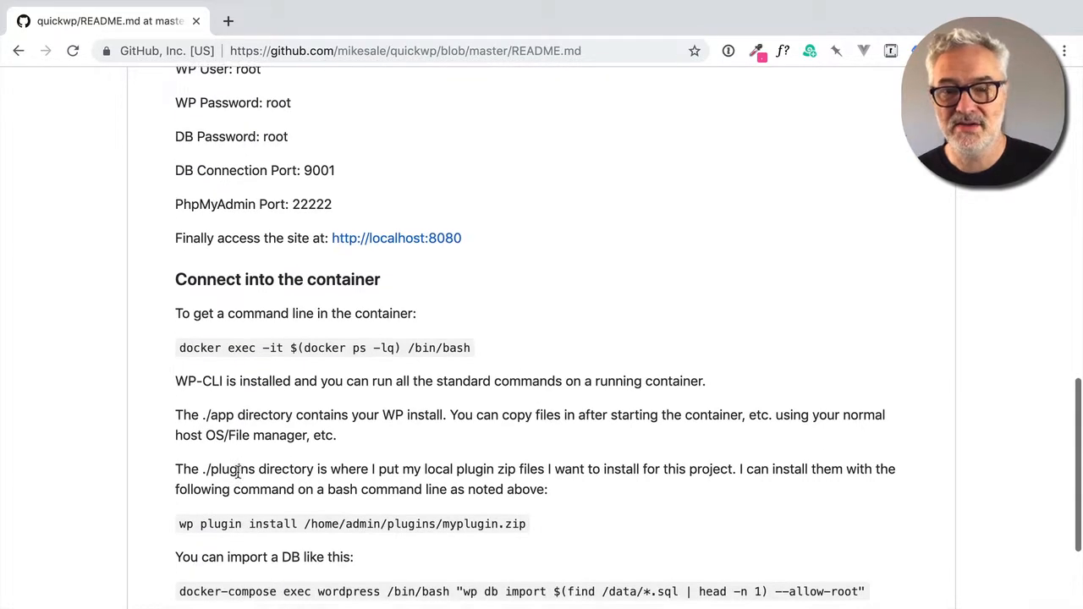
pyautogui.scroll(-3)
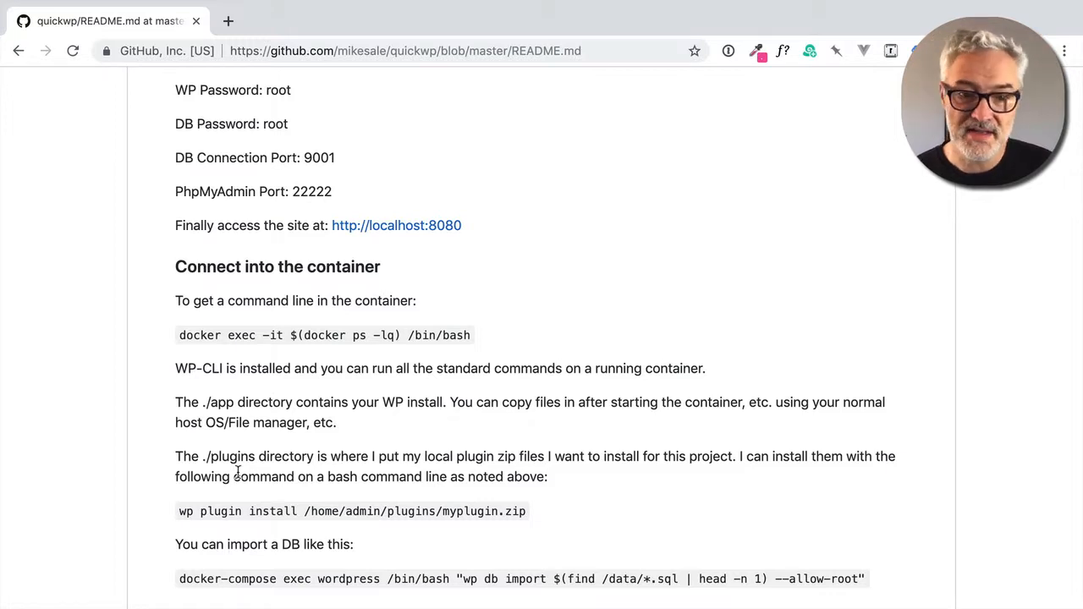
pyautogui.scroll(-3)
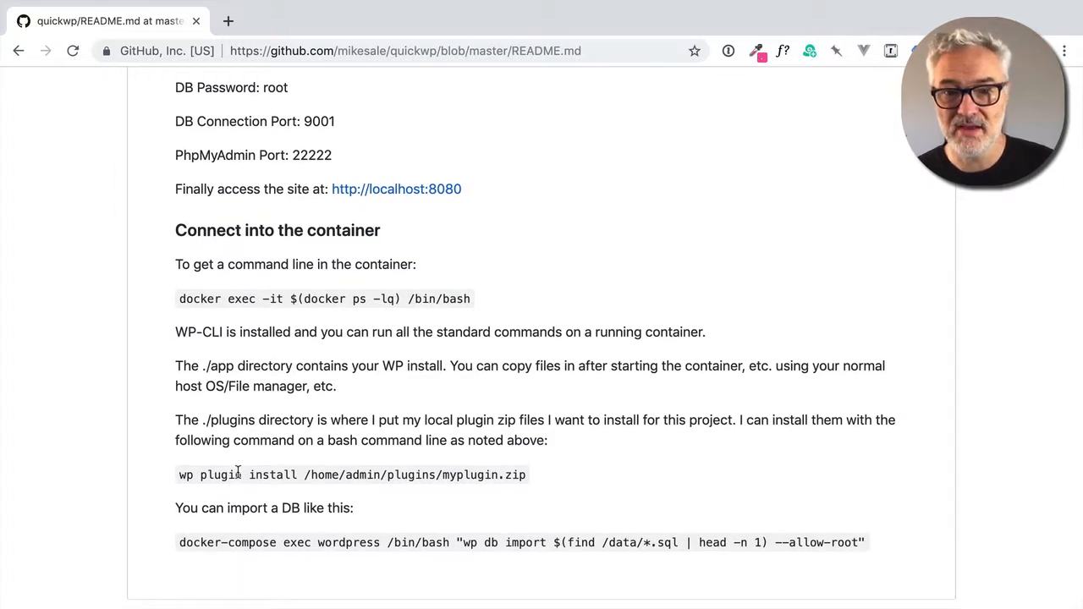
pyautogui.scroll(-3)
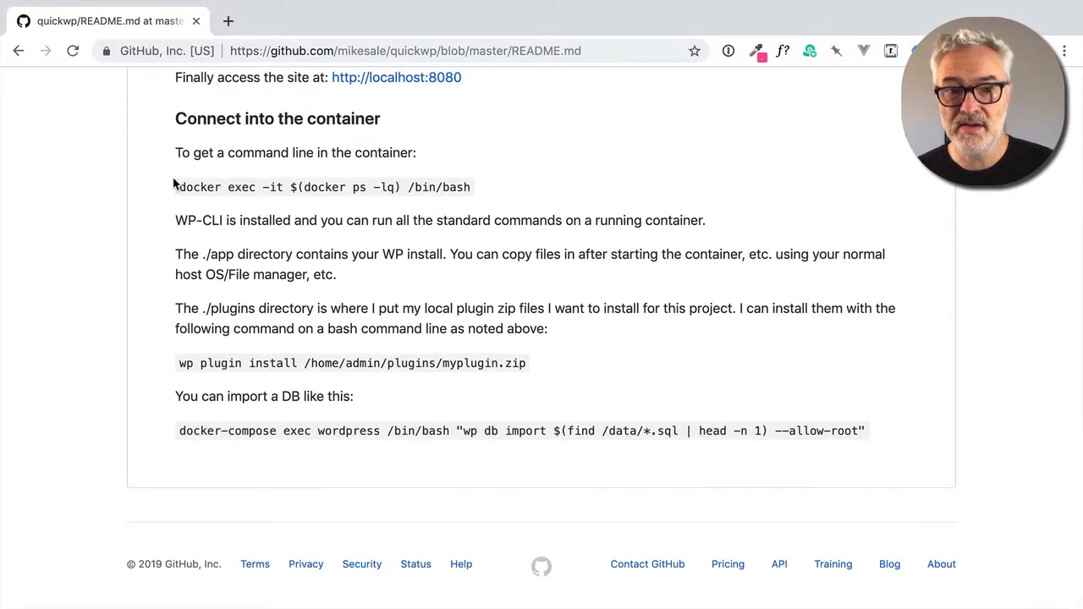
pyautogui.moveTo(178, 187); pyautogui.dragTo(470, 187)
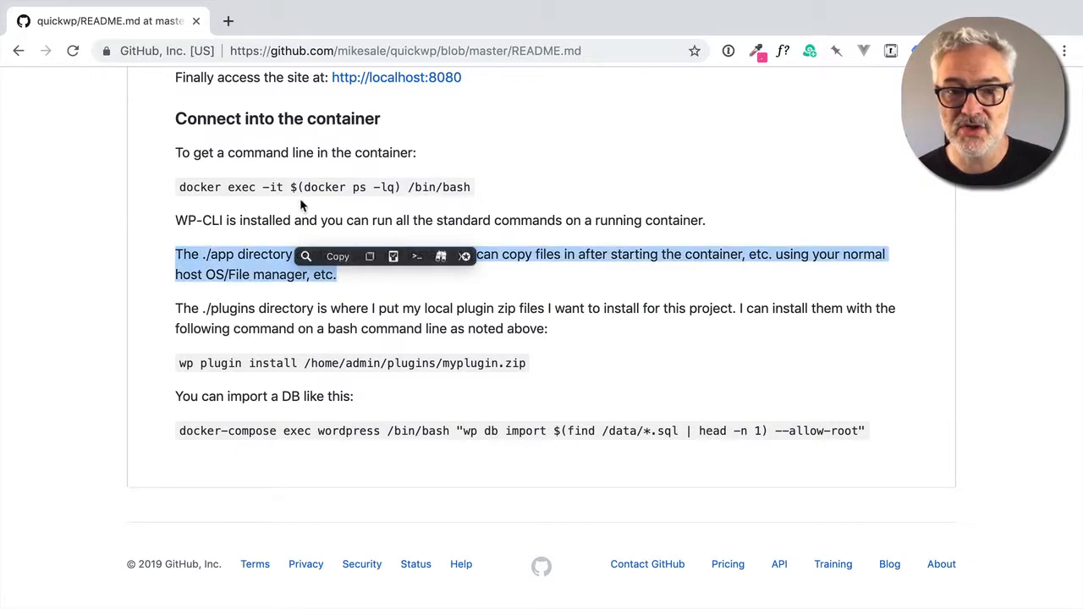
pyautogui.click(343, 254)
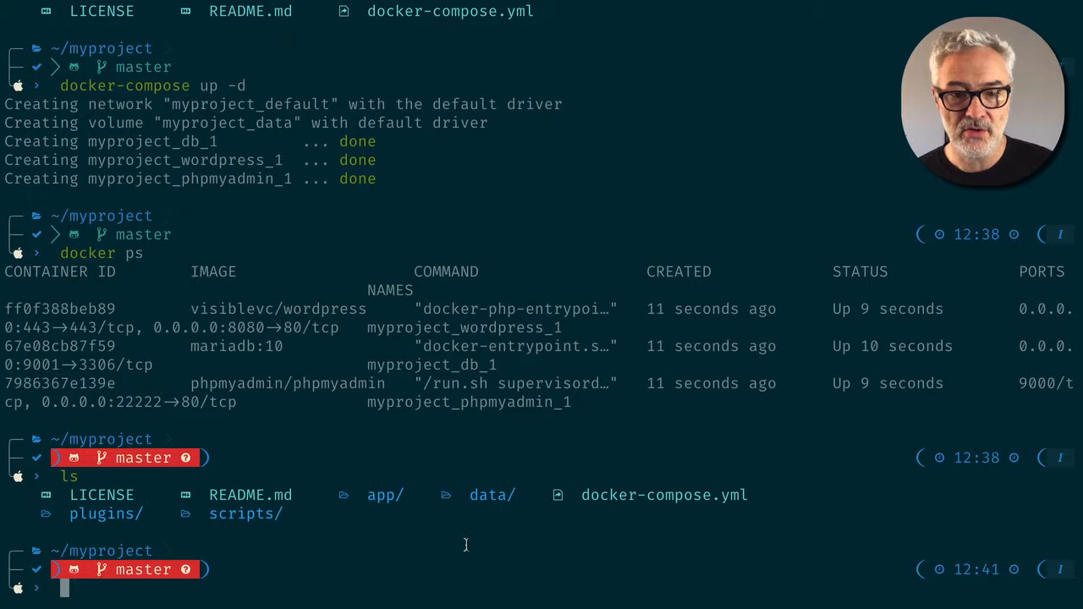
# Step: Enter the app folder and list its WordPress files like wp-config.php and wp-content
pyautogui.write('cd')
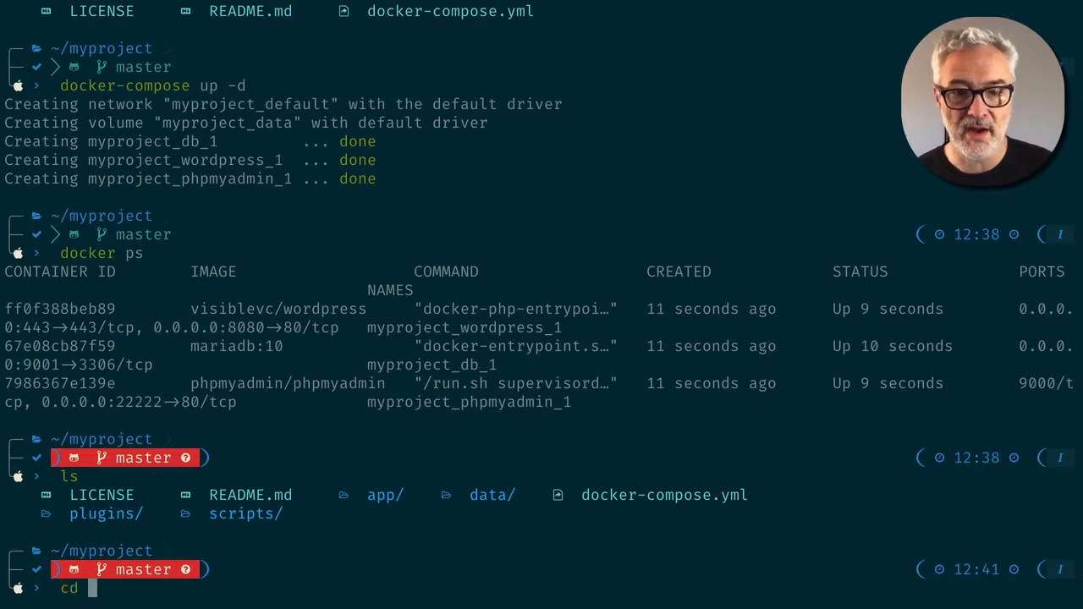
pyautogui.write('app')
pyautogui.write('ls')
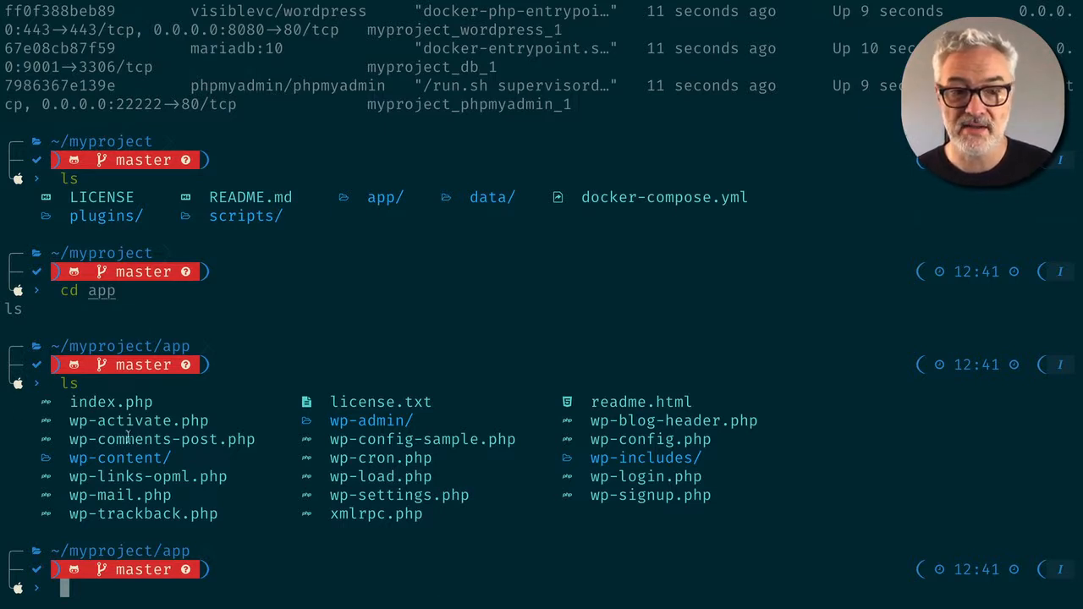
pyautogui.moveTo(142, 464)
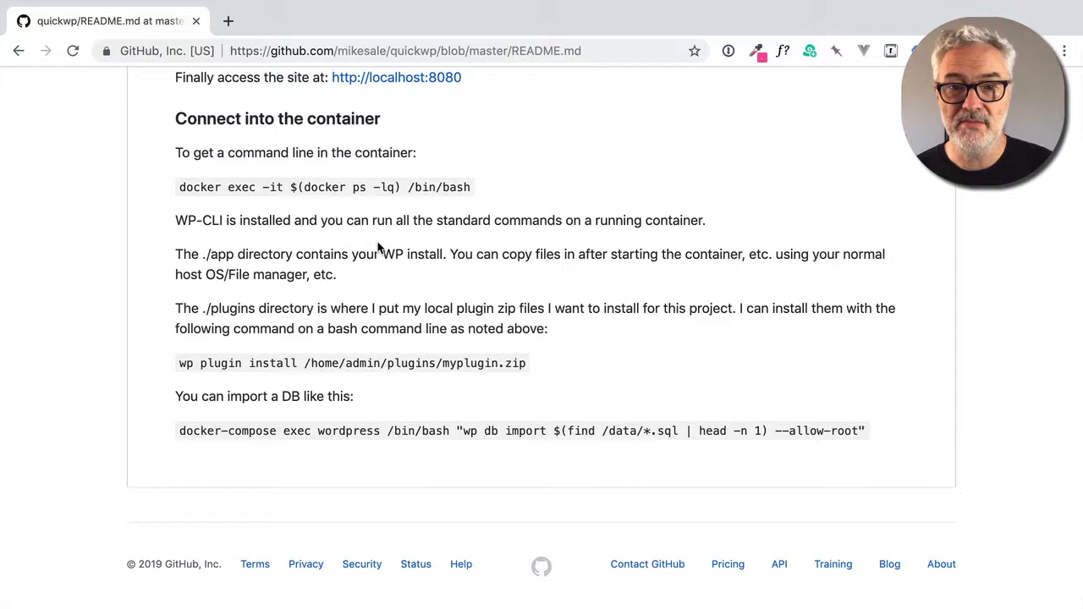
pyautogui.scroll(3)
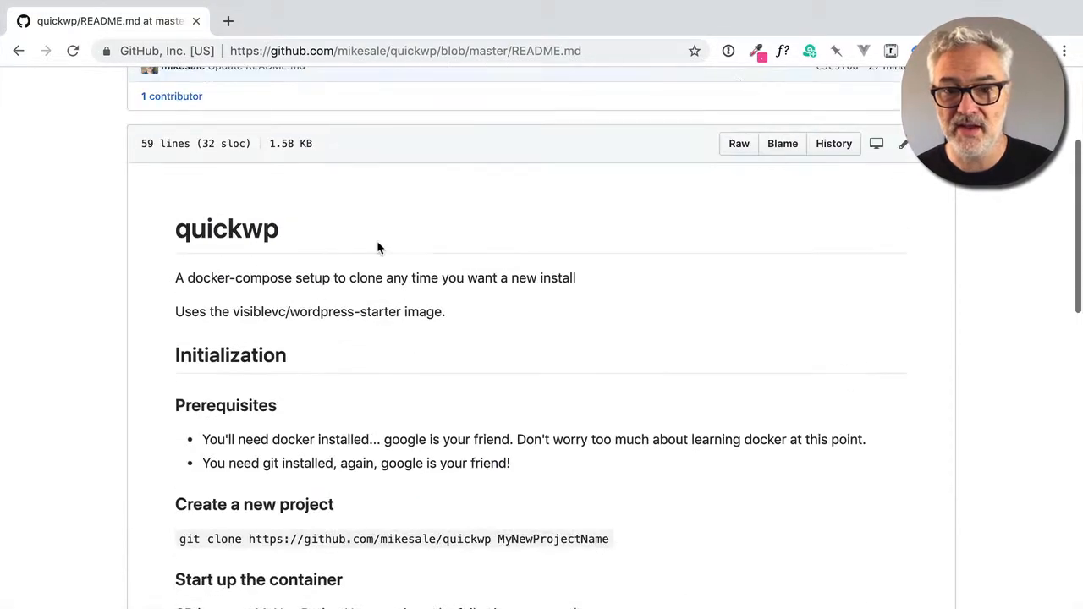
pyautogui.scroll(-3)
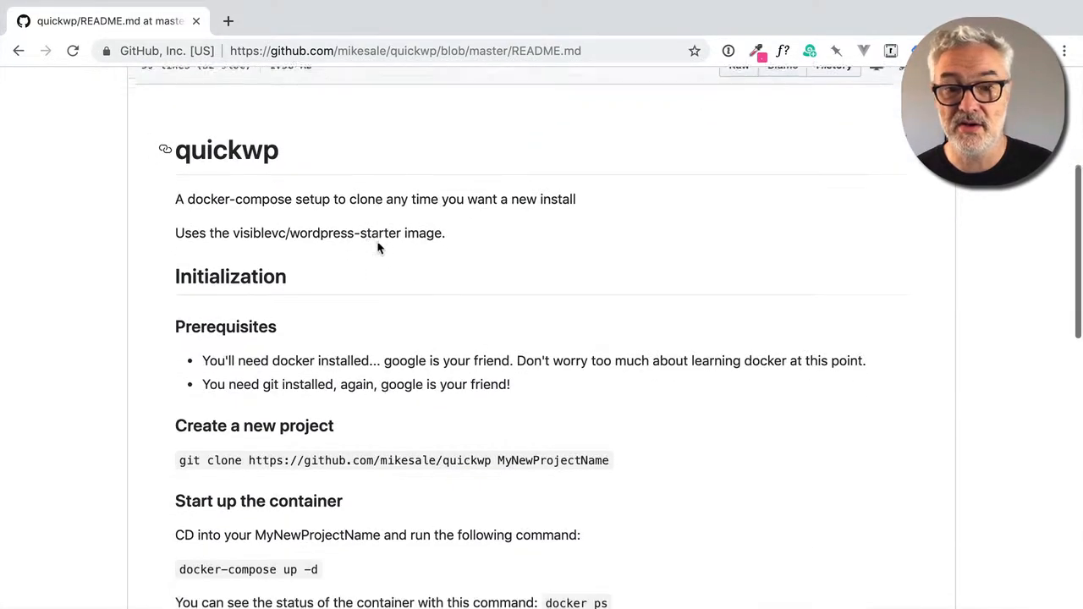
pyautogui.scroll(-3)
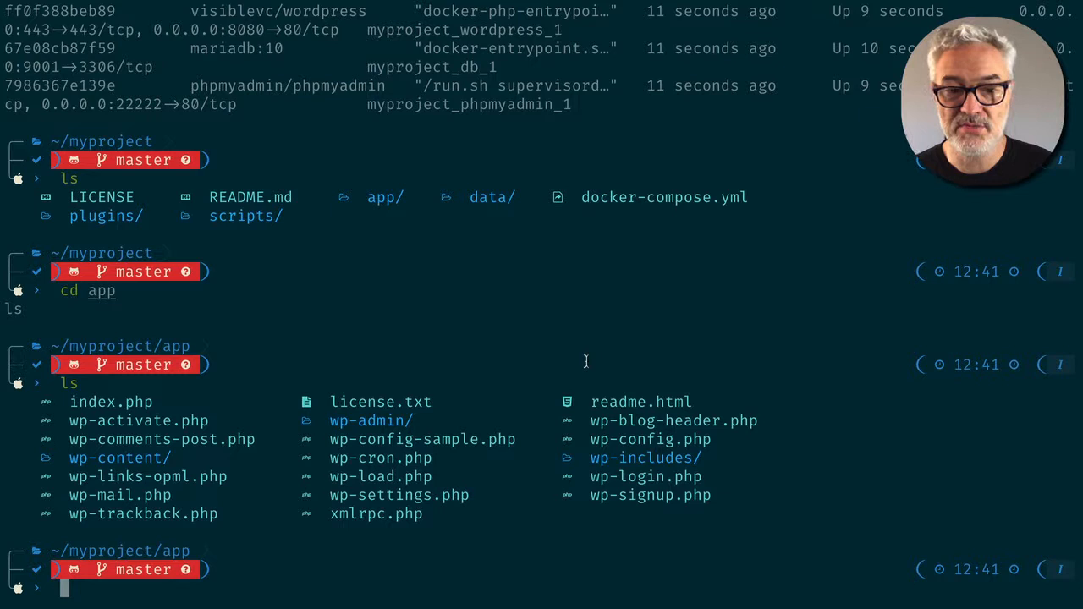
# Step: Run docker-compose down to shut down the myproject containers
pyautogui.write('docker-compose down')
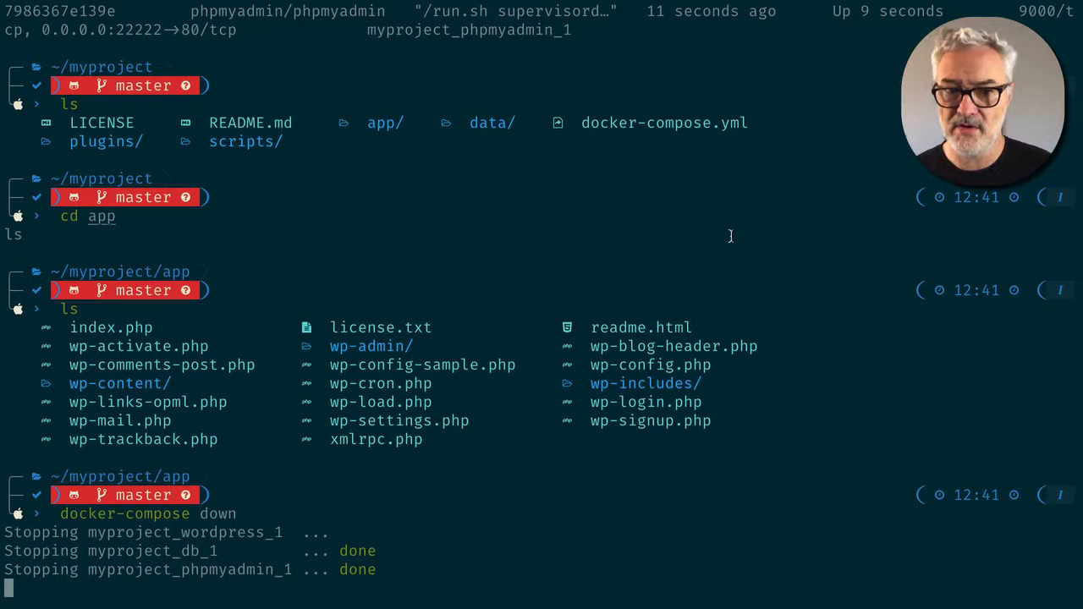
pyautogui.scroll(-3)
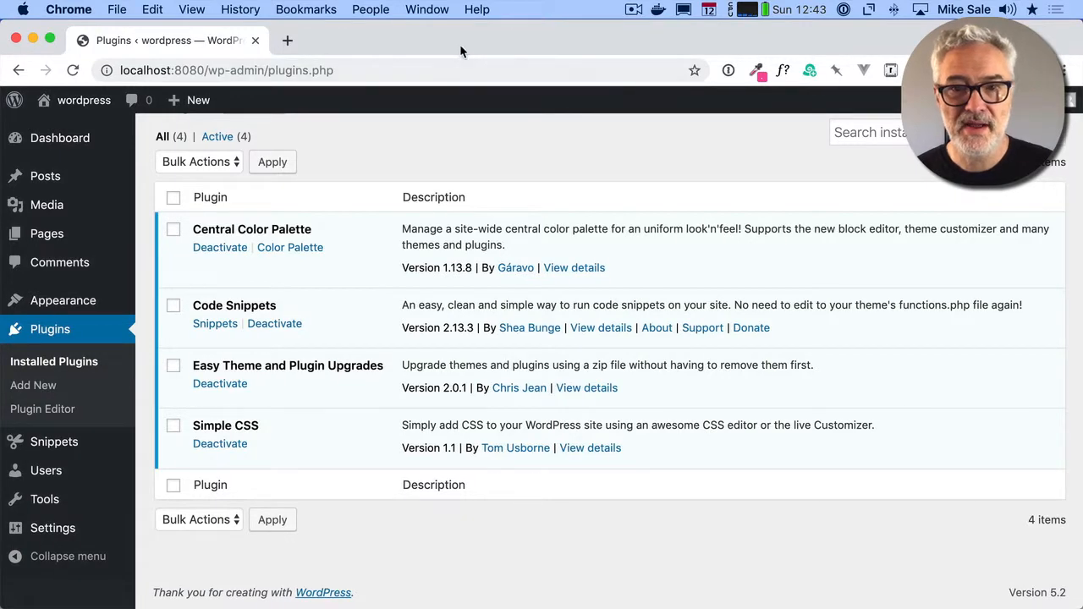
pyautogui.click(658, 9)
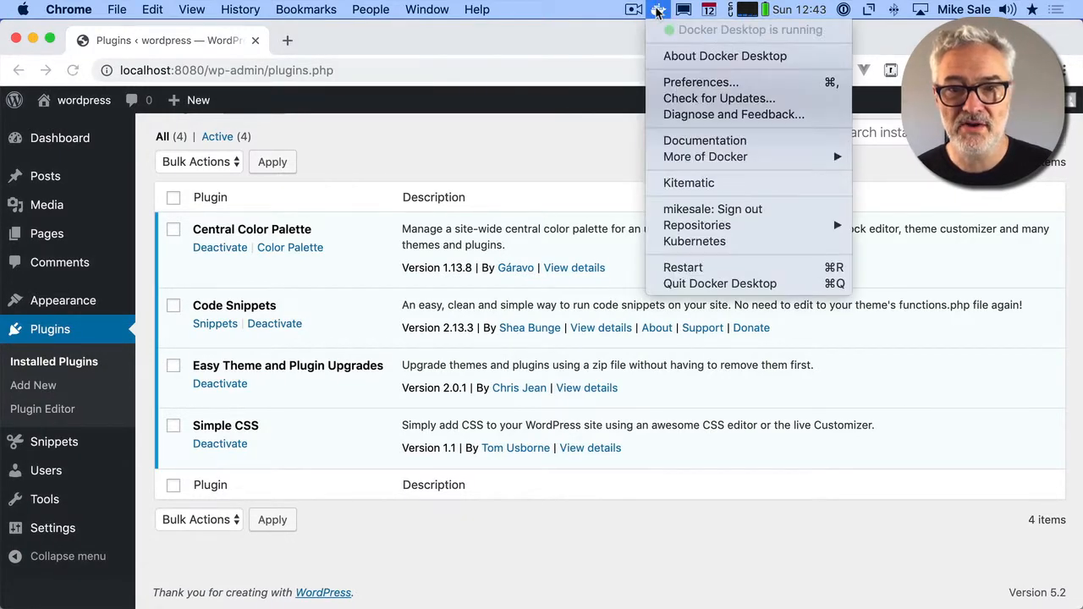
pyautogui.click(622, 180)
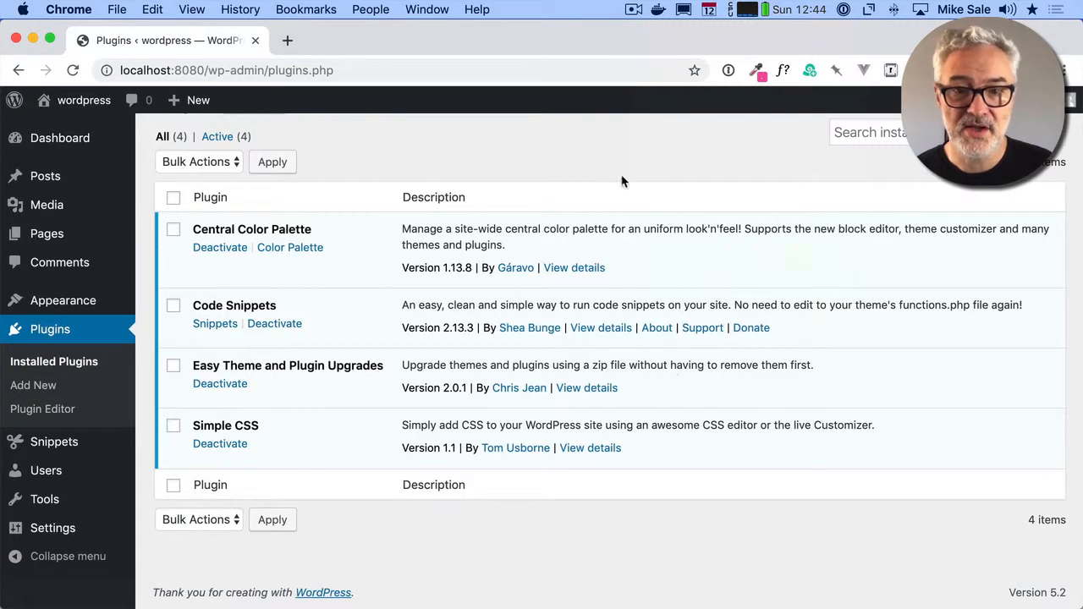
pyautogui.moveTo(622, 174)
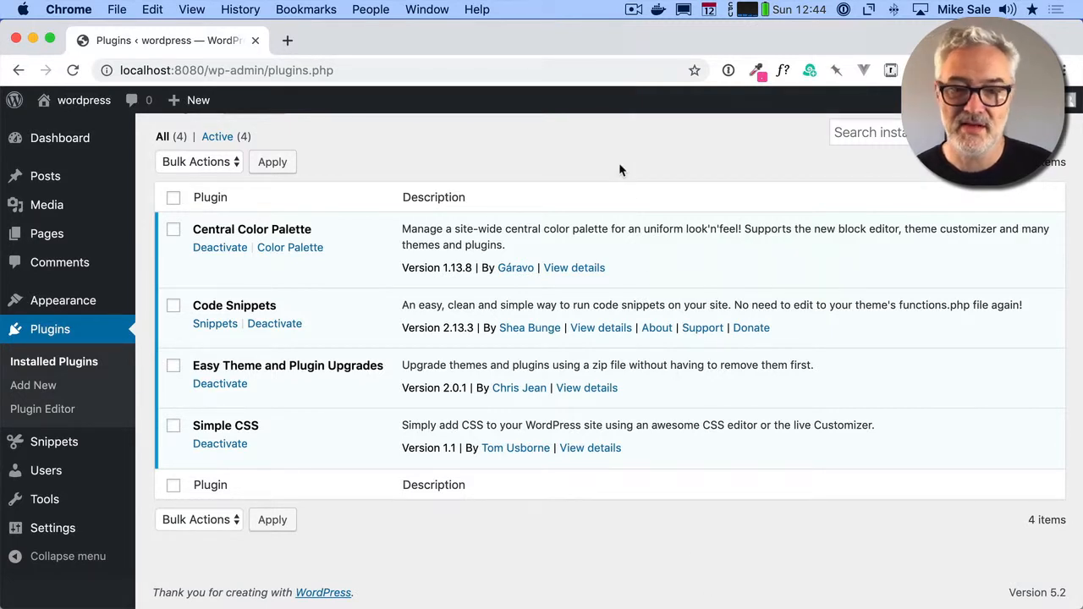